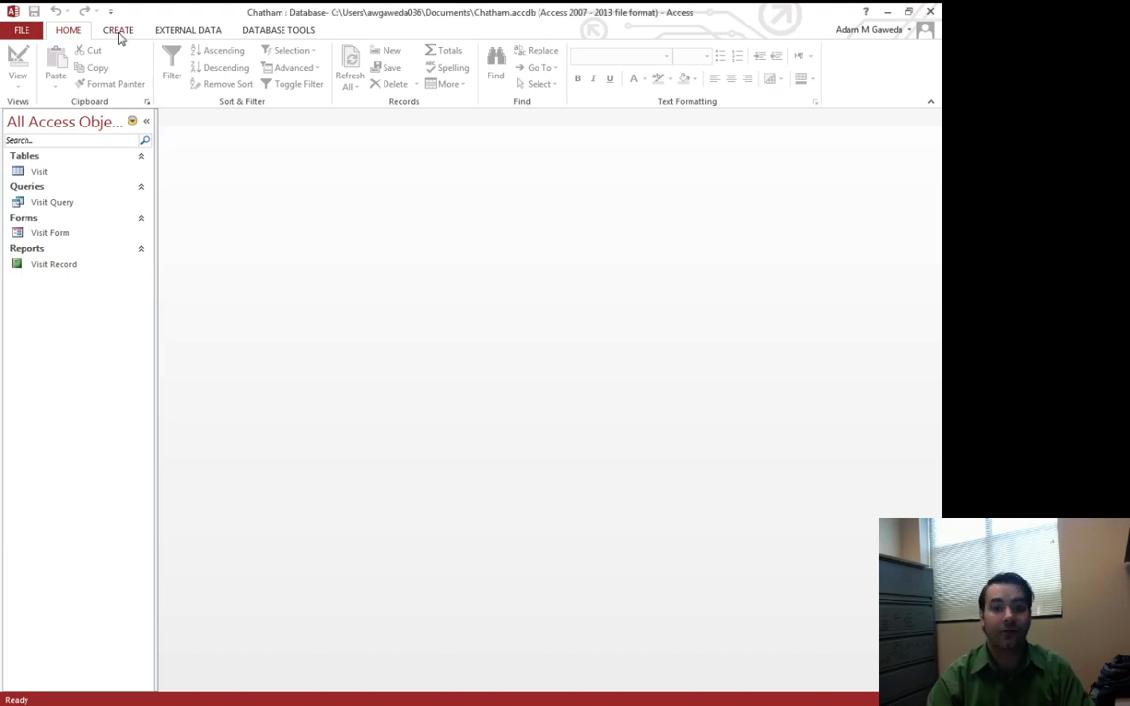
Step: Switch the ribbon to the CREATE tab to show object-creation commands
left_click(118, 30)
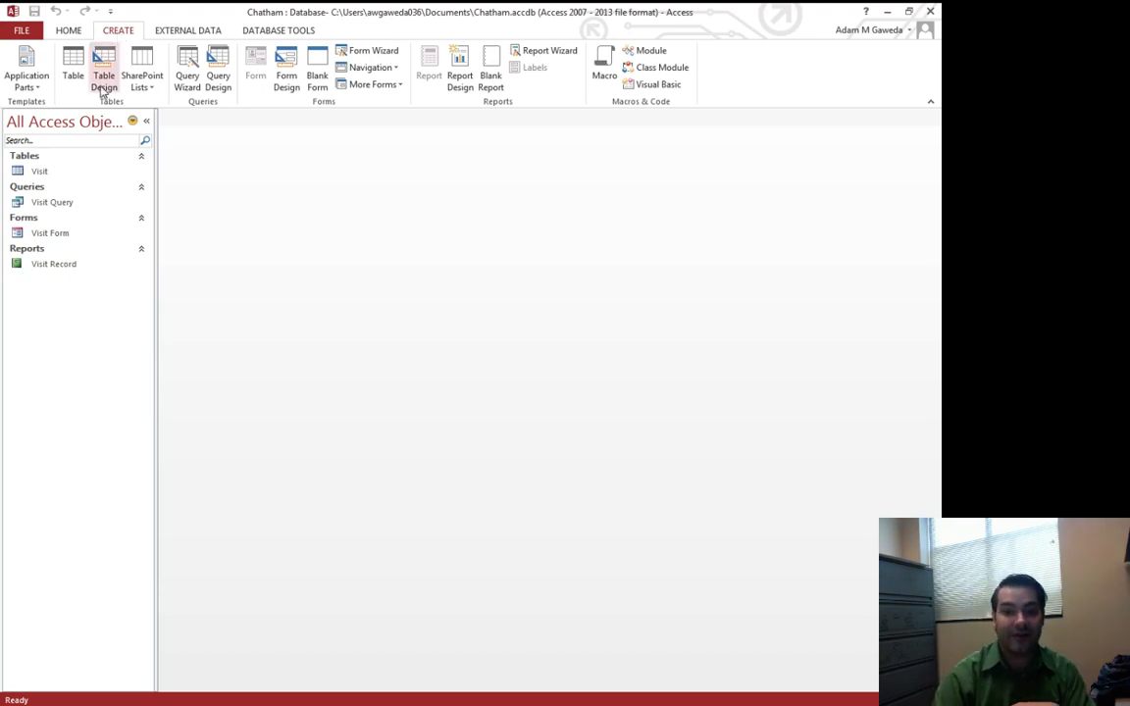
mouse_move(104, 68)
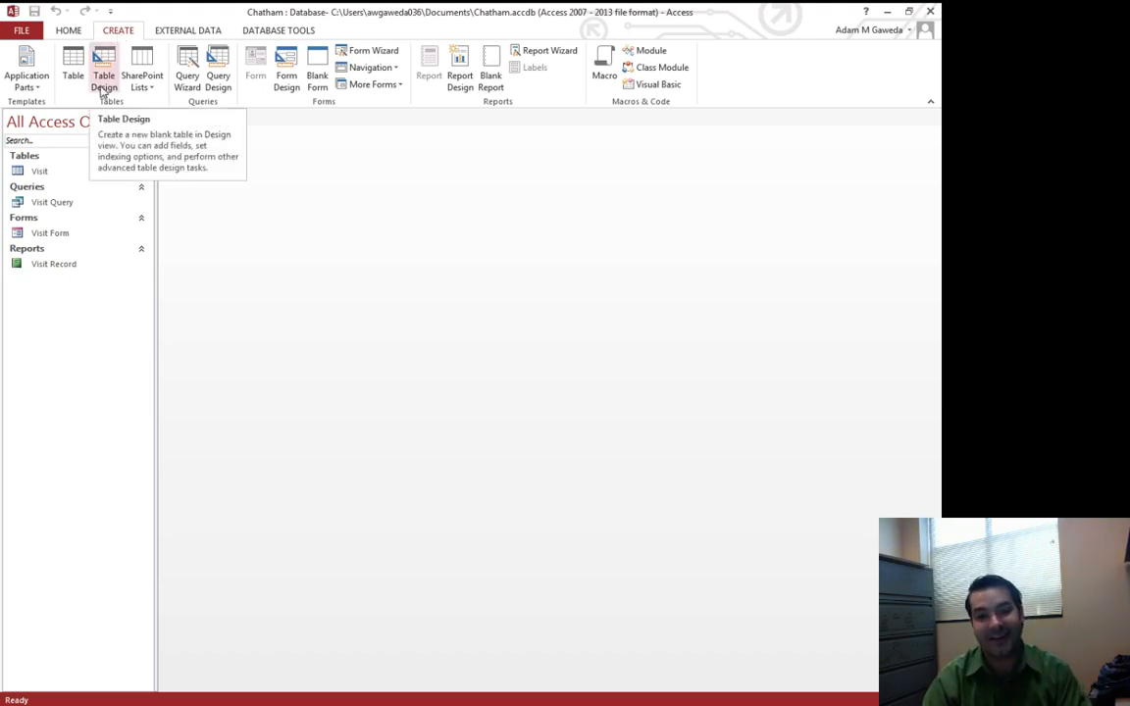
Step: Start a new blank table, Table1, in Design view with Table Design
left_click(104, 69)
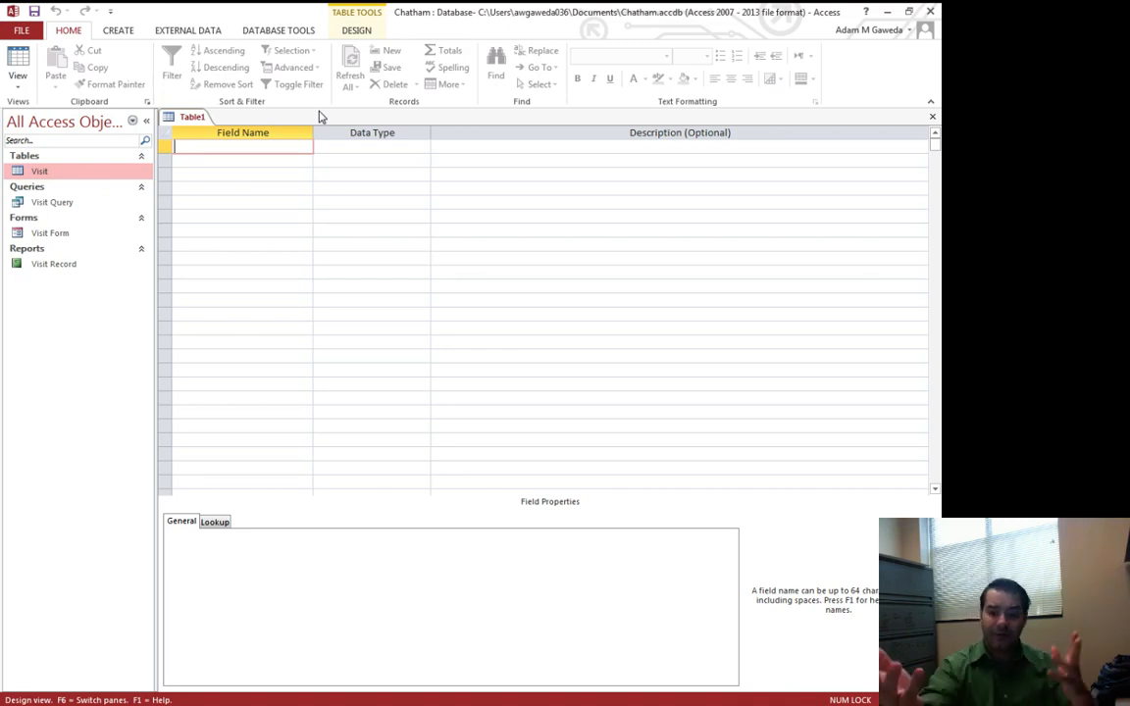
Step: Enter 'InvoiceNum' as the first field name of Table1
type("In")
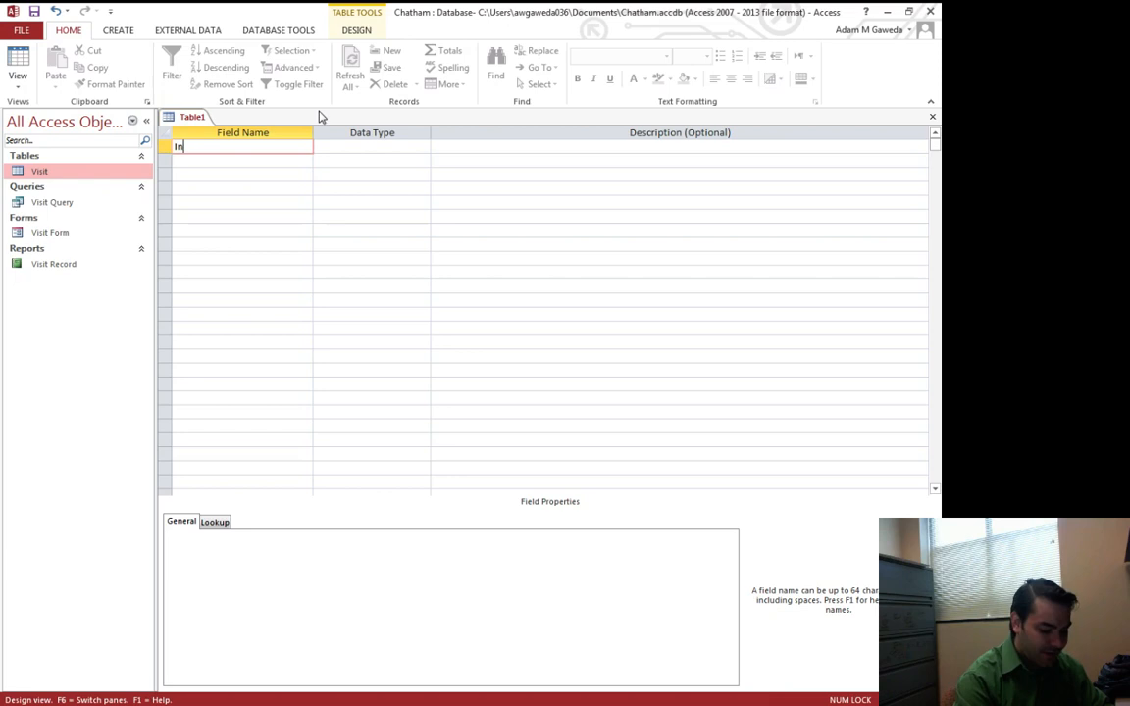
type("voiceNum")
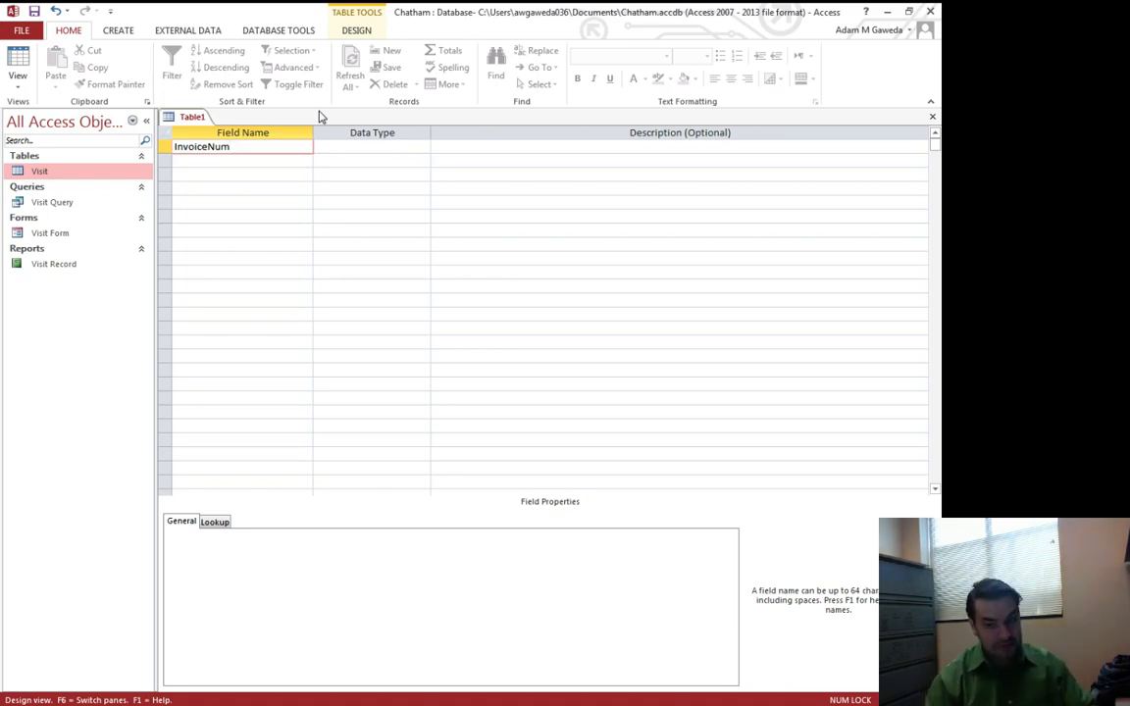
Step: Set InvoiceNum's data type to Short Text from the Data Type dropdown
left_click(371, 146)
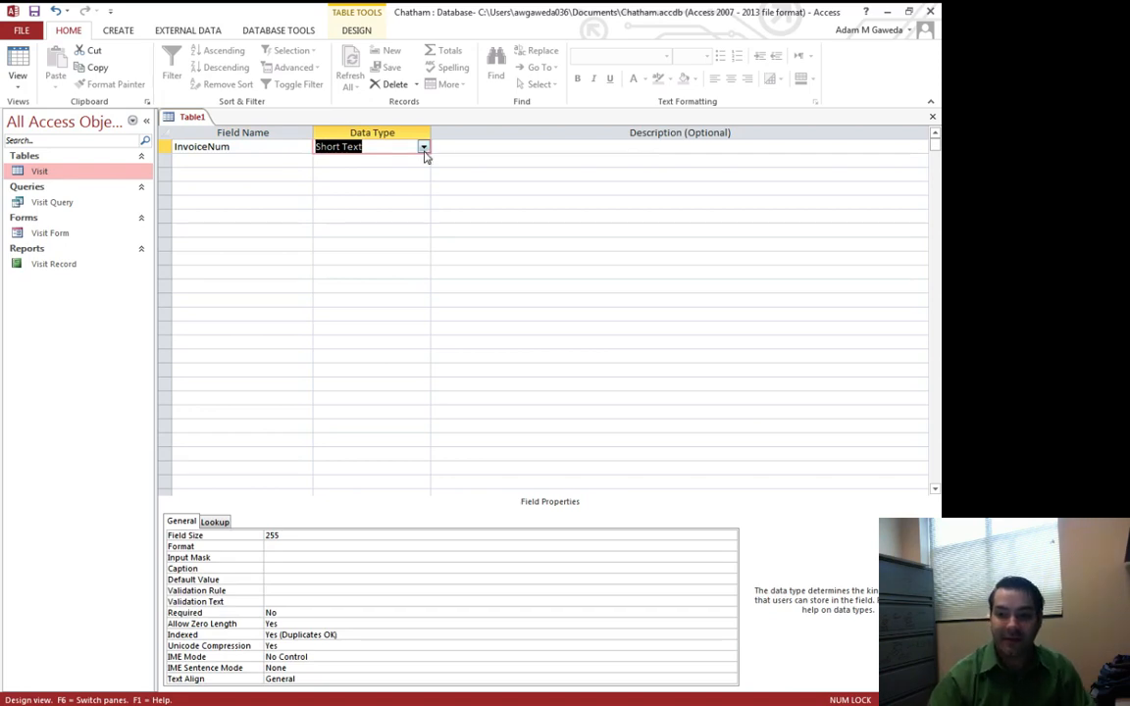
left_click(423, 146)
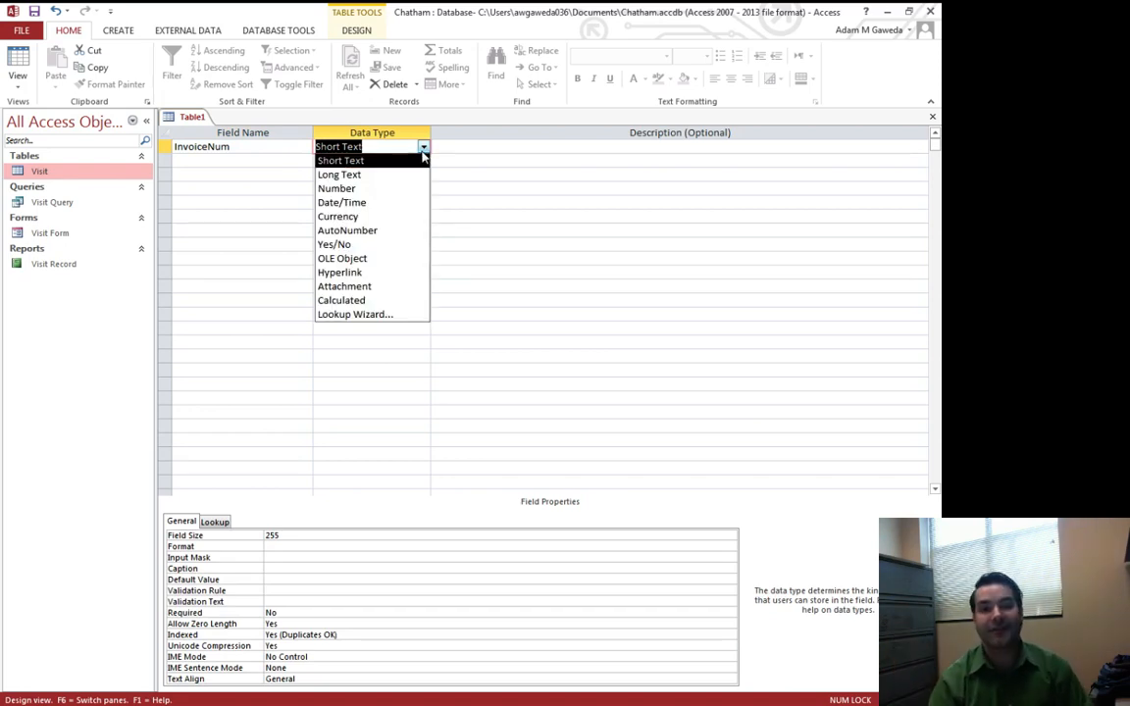
mouse_move(348, 173)
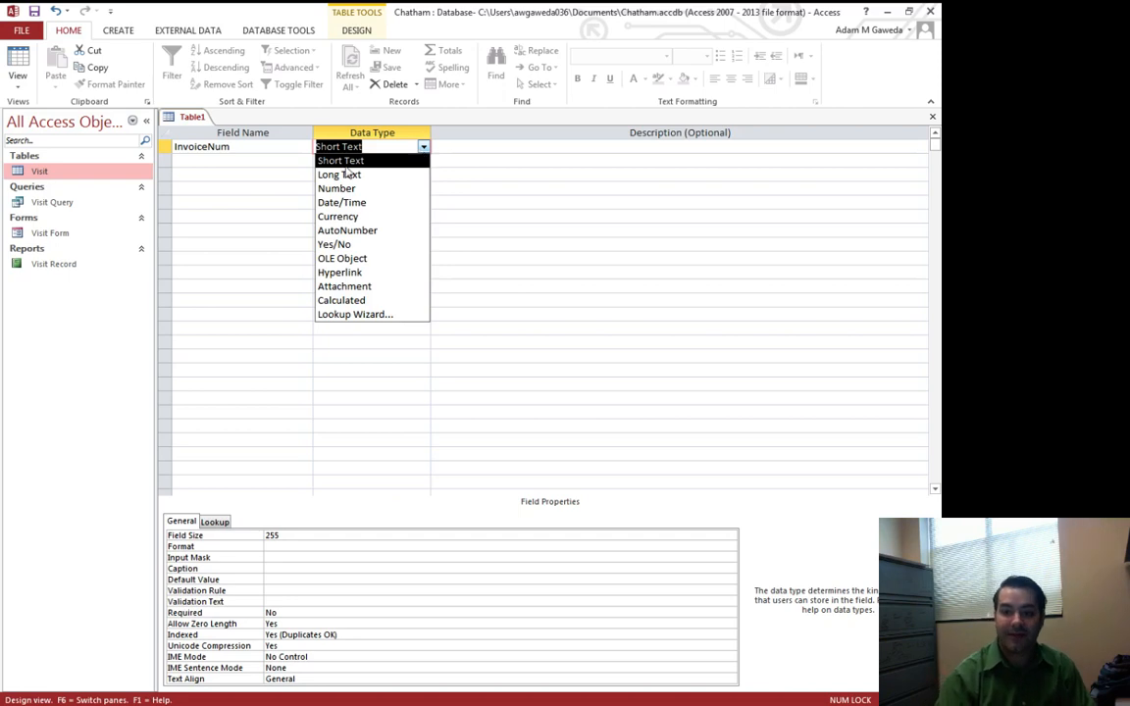
left_click(340, 160)
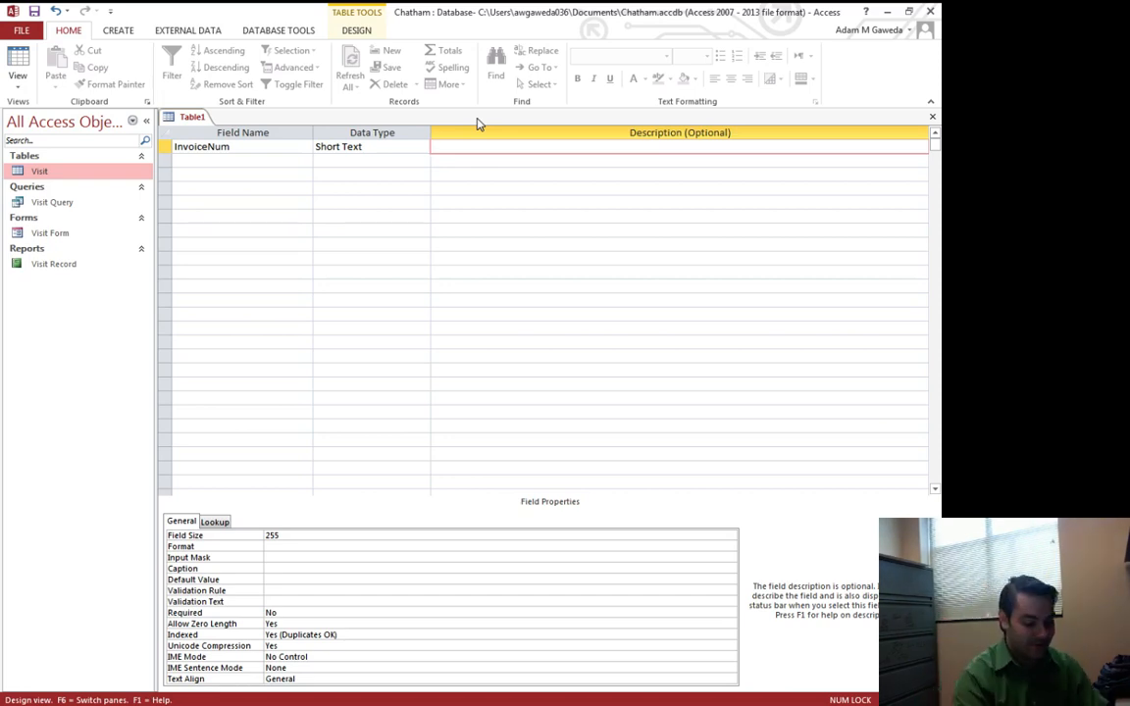
Step: Enter 'Primary Key' as InvoiceNum's description
type("Primary Ke")
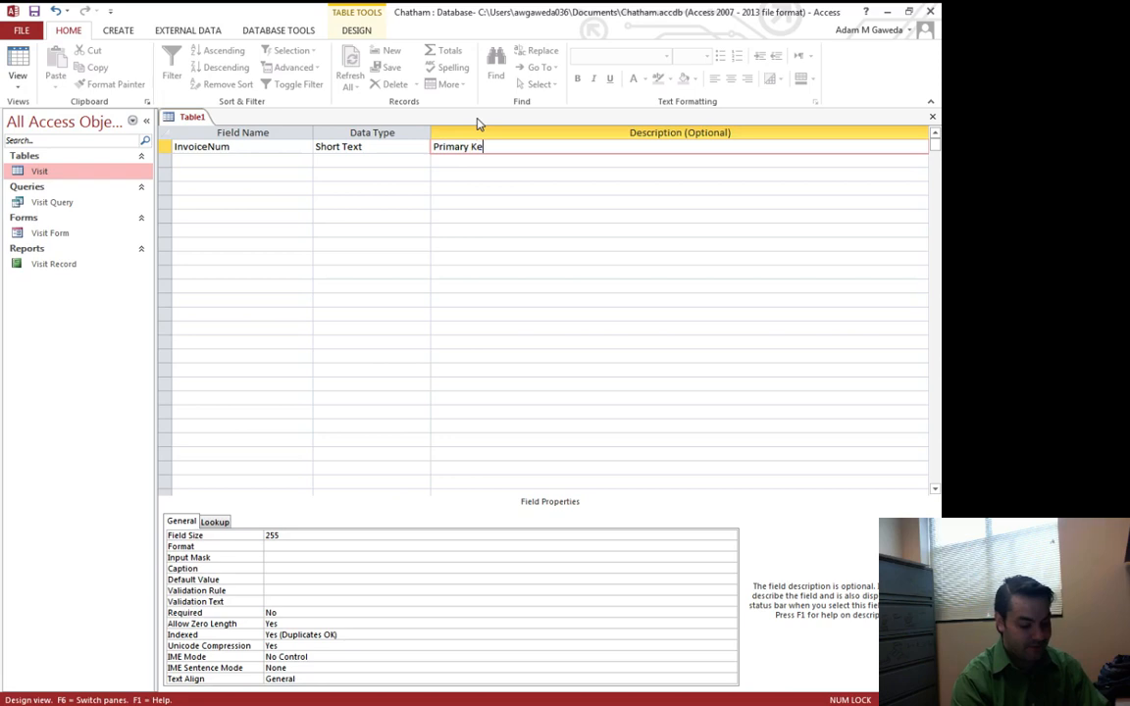
type("y")
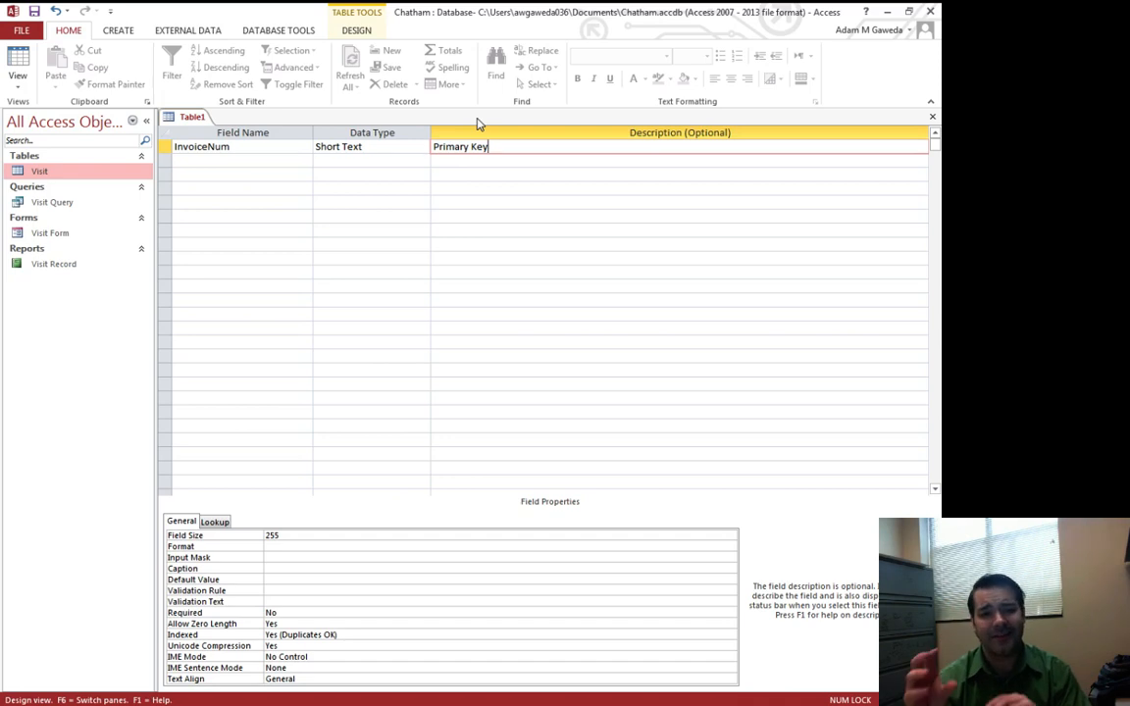
mouse_move(805, 10)
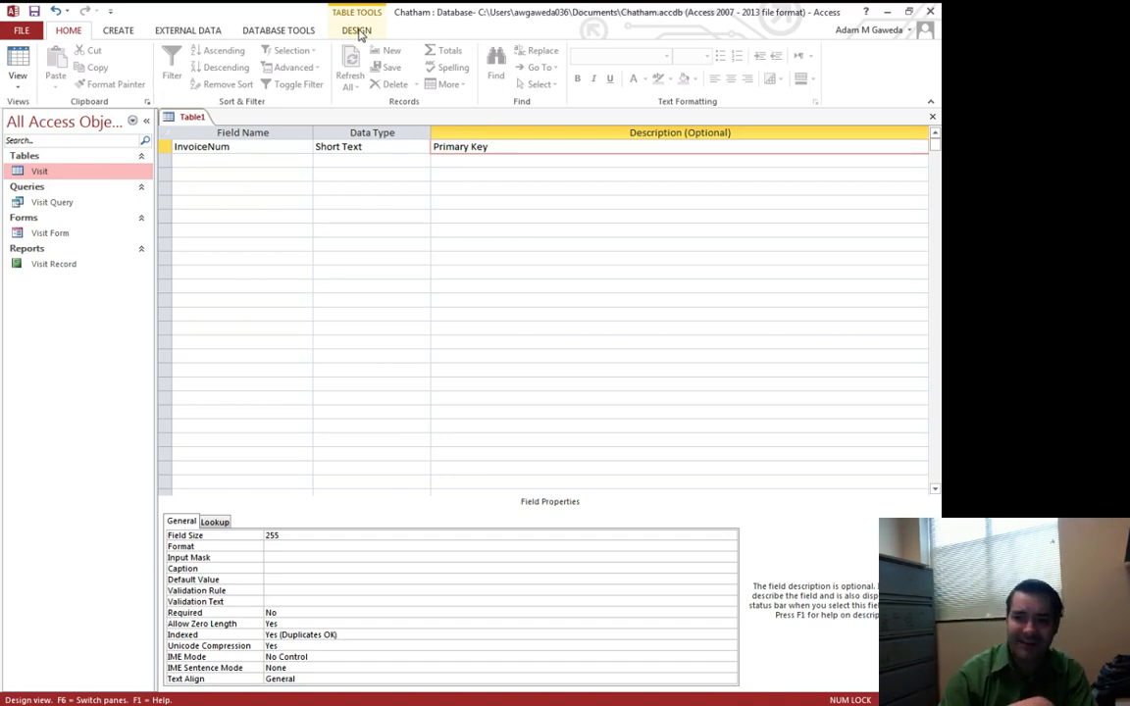
Step: Set InvoiceNum as Table1's primary key from the TABLE TOOLS DESIGN tab
left_click(356, 29)
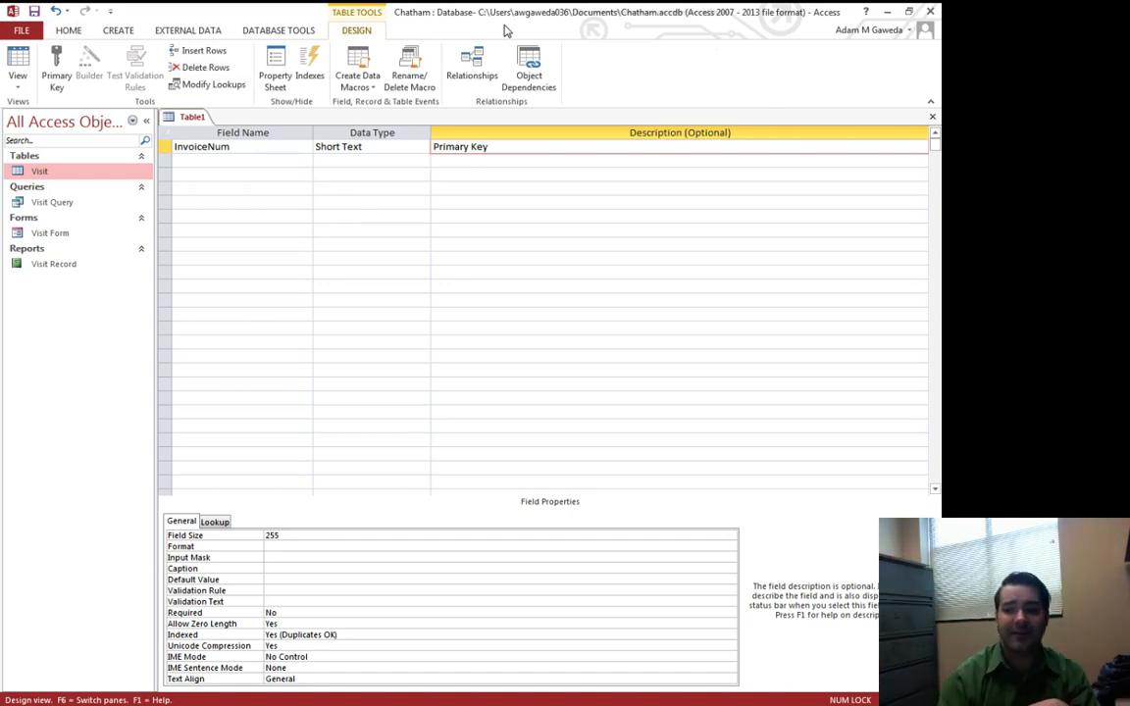
mouse_move(56, 68)
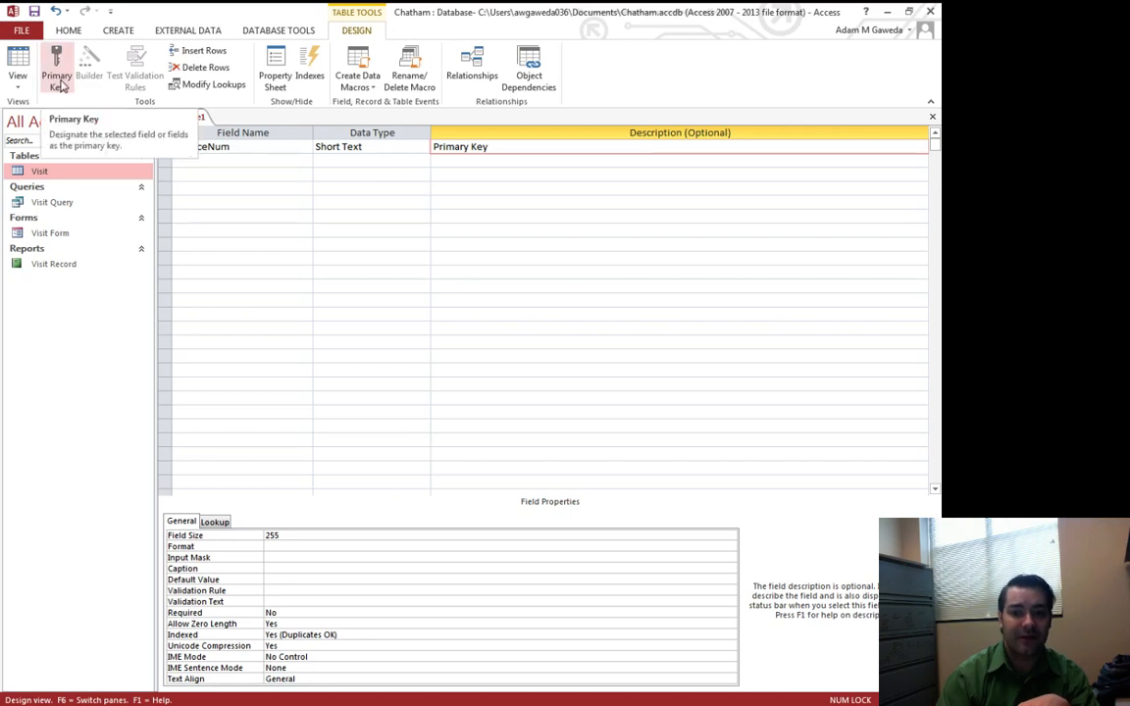
left_click(56, 76)
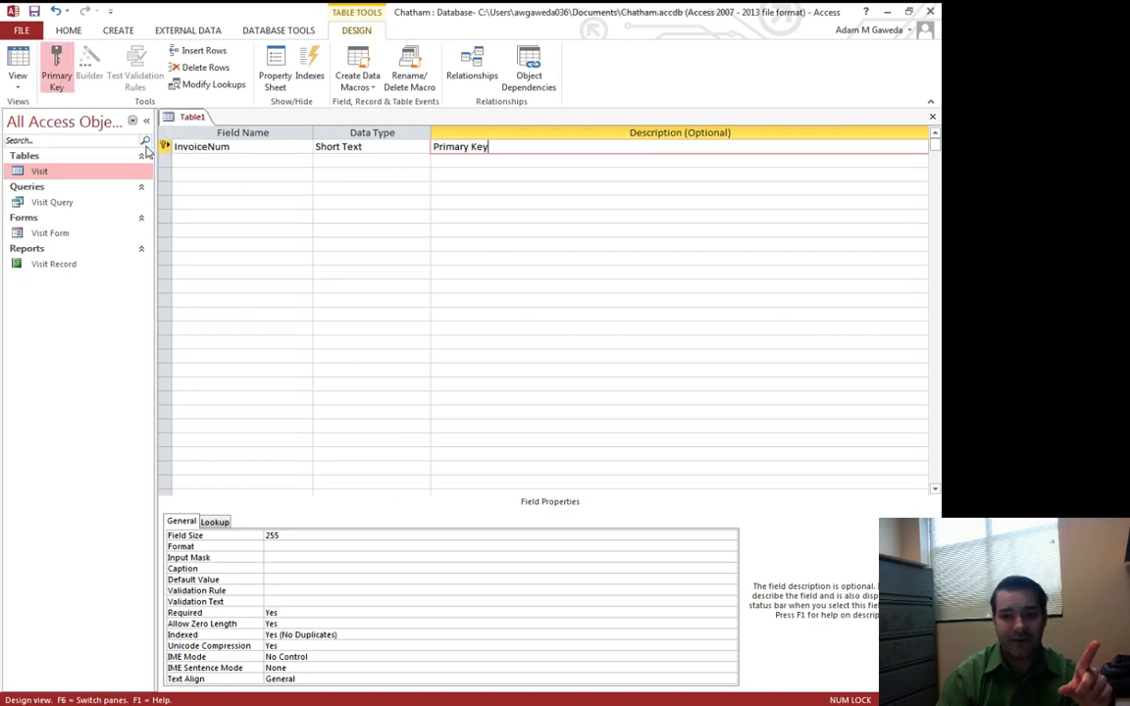